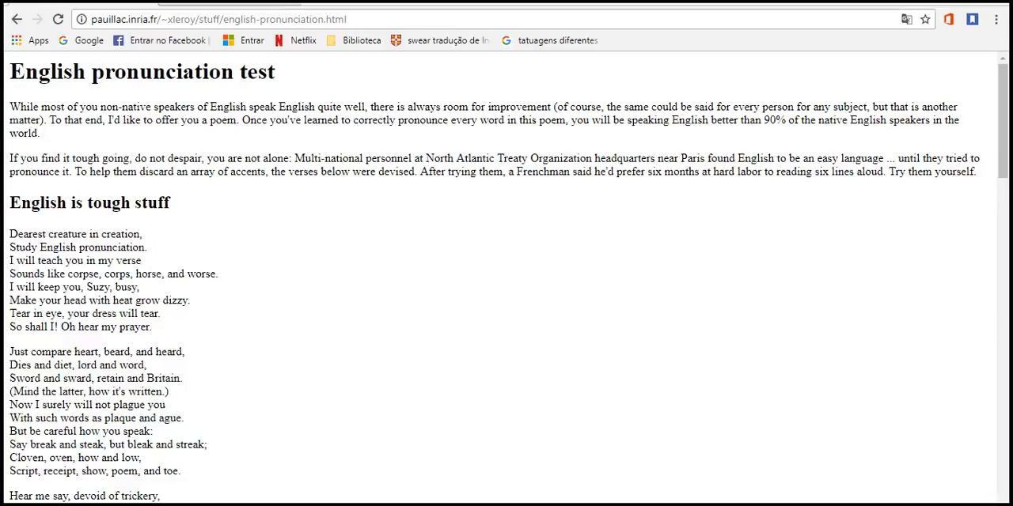
mouse_move(492, 469)
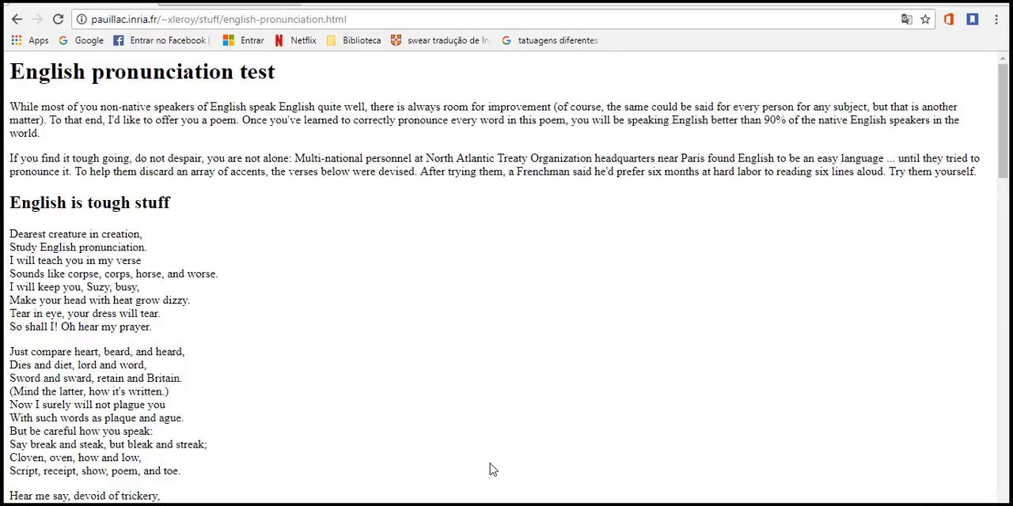
scroll(down, 3)
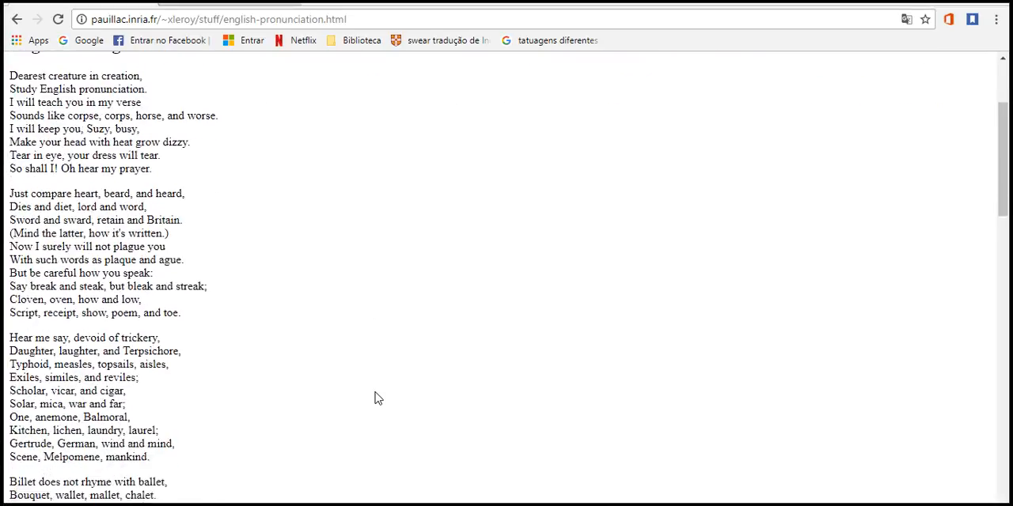
scroll(down, 3)
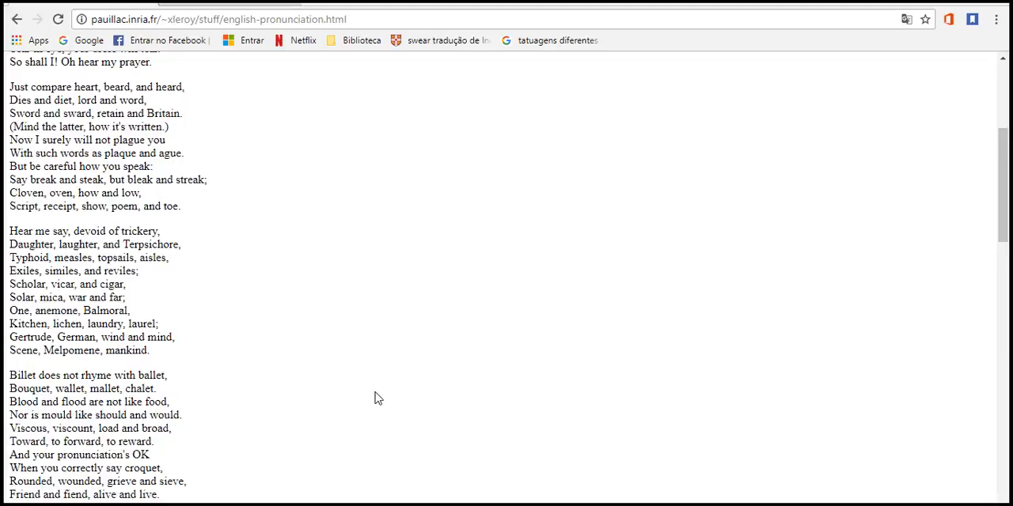
scroll(down, 3)
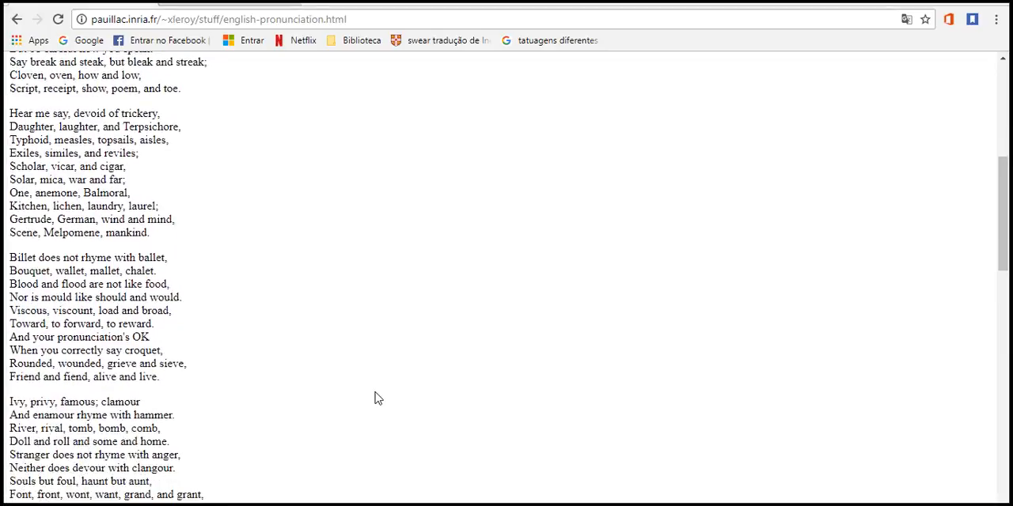
scroll(down, 3)
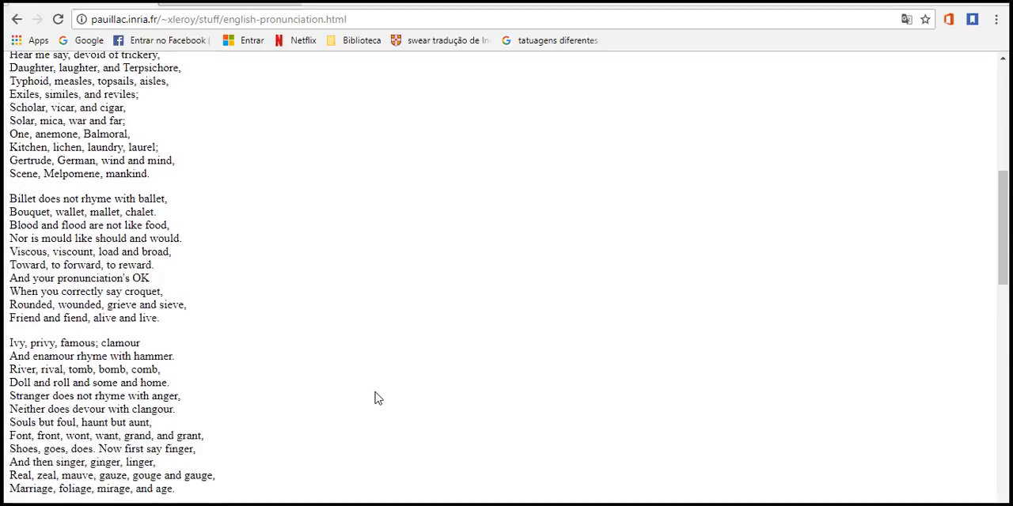
scroll(down, 3)
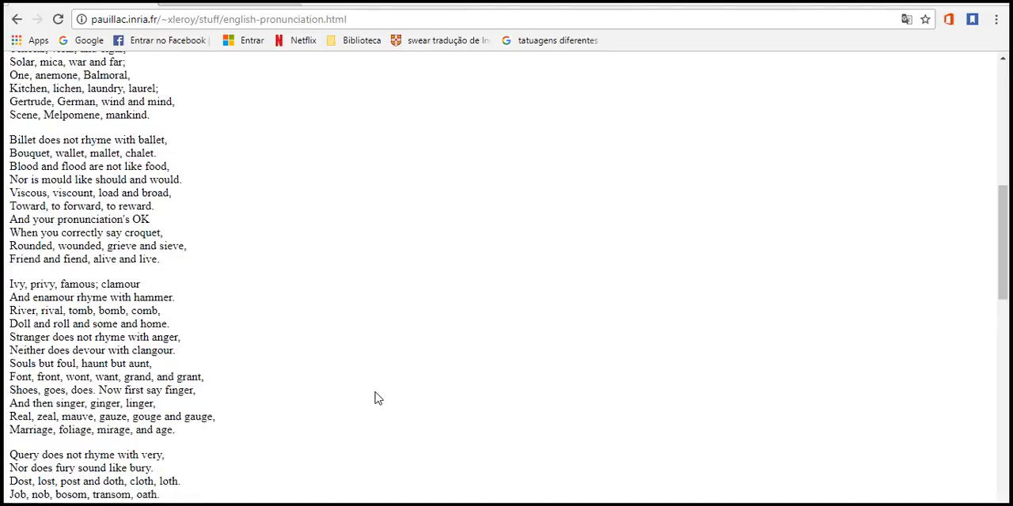
scroll(down, 3)
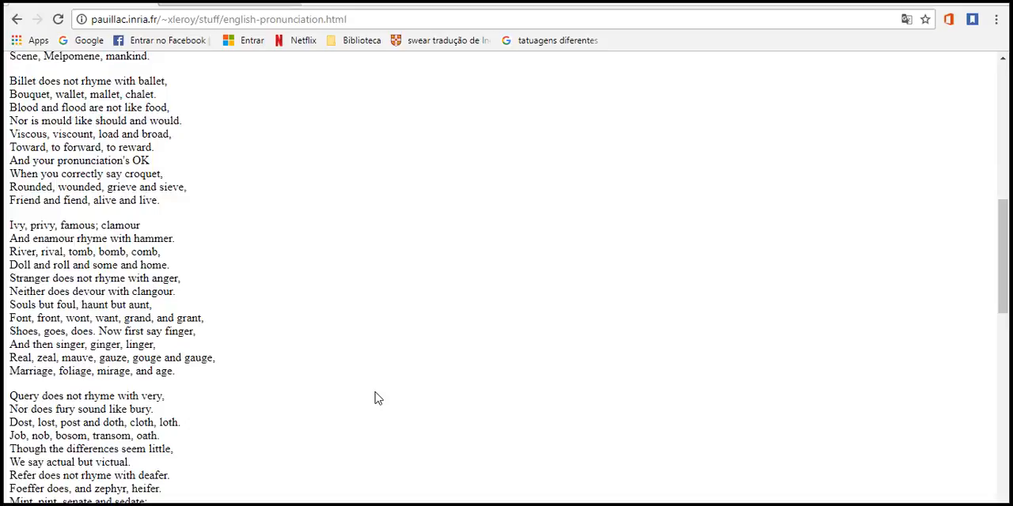
scroll(down, 3)
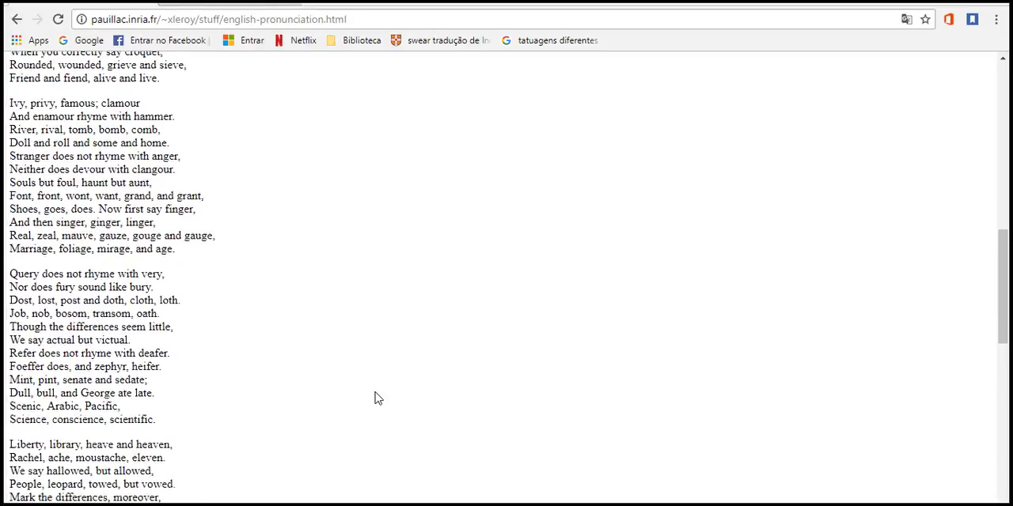
scroll(down, 3)
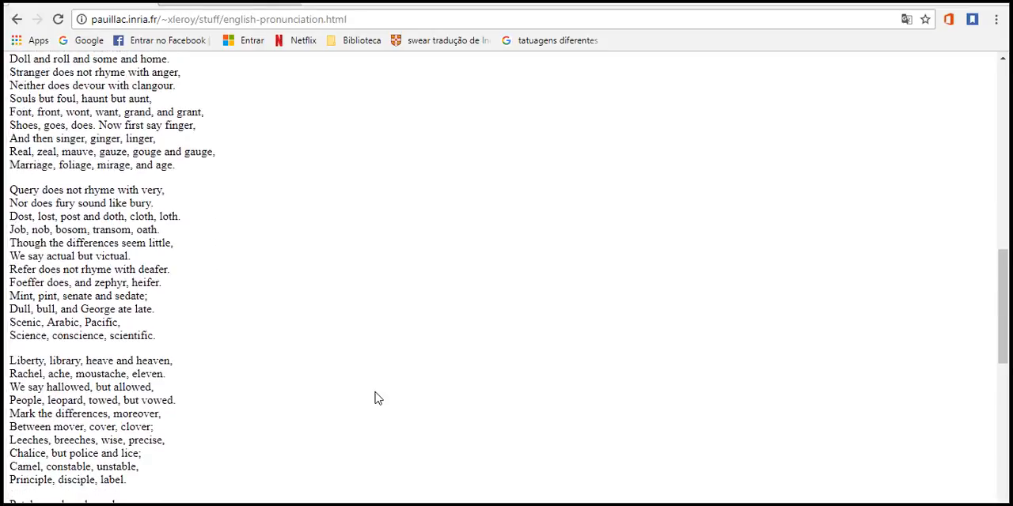